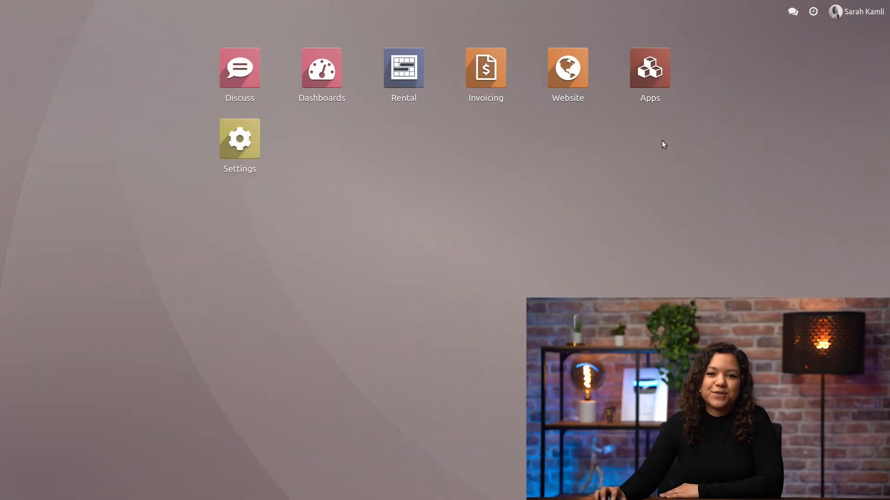
Step: Reach the Website settings at the Shop - Checkout Process section
click(567, 71)
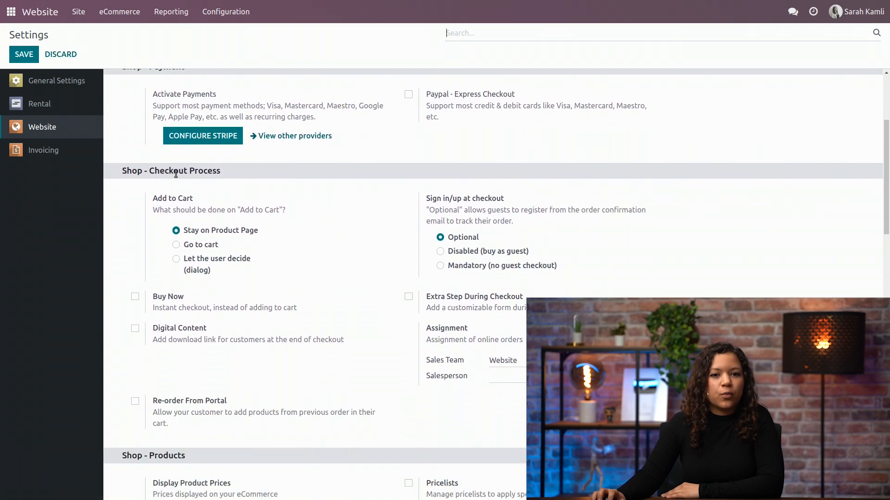
Step: Set Add to Cart to 'Let the user decide (dialog)' and enable Buy Now
scroll(down, 3)
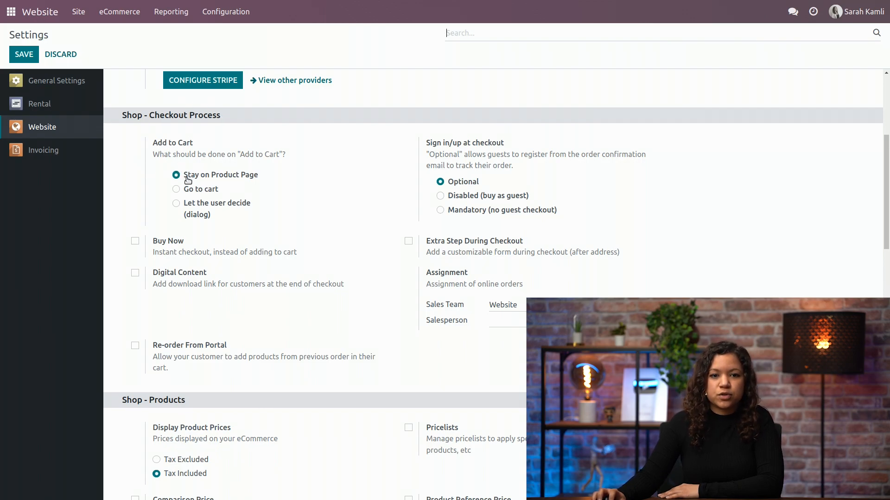
mouse_move(173, 192)
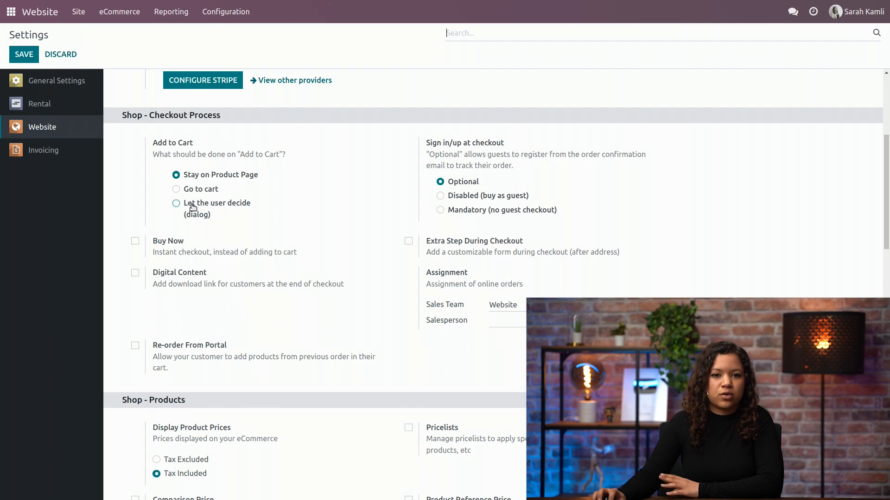
click(176, 203)
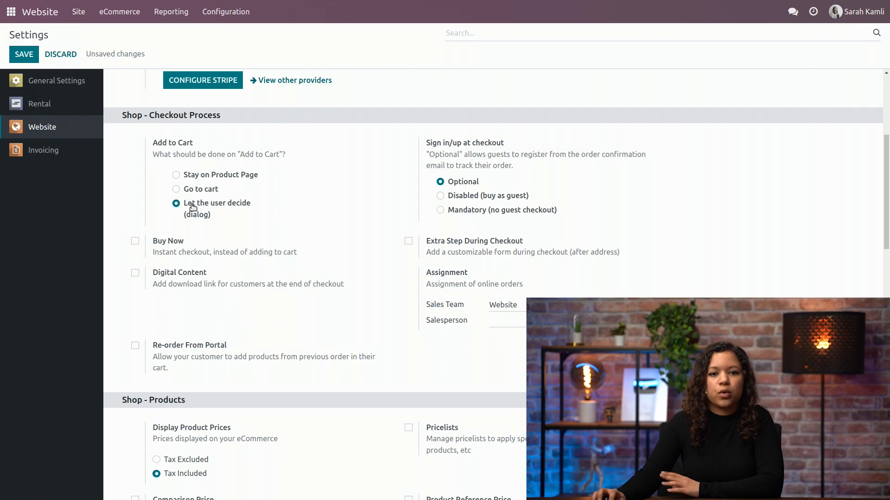
mouse_move(146, 228)
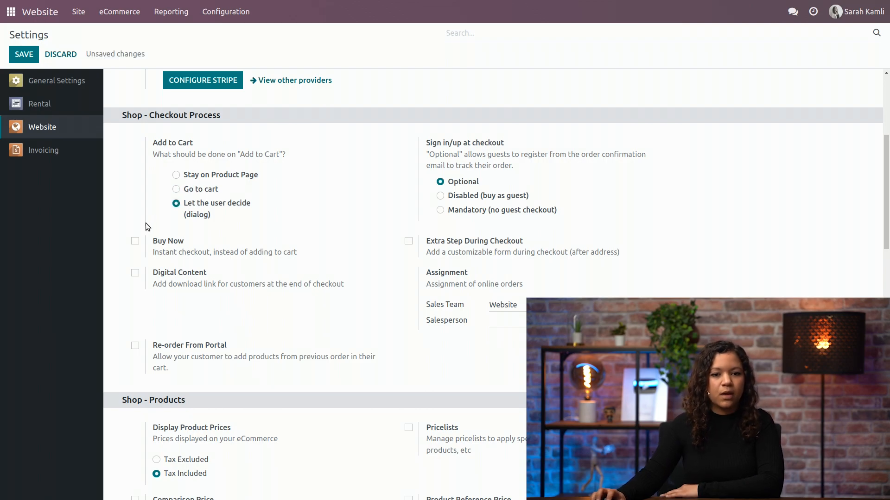
mouse_move(194, 268)
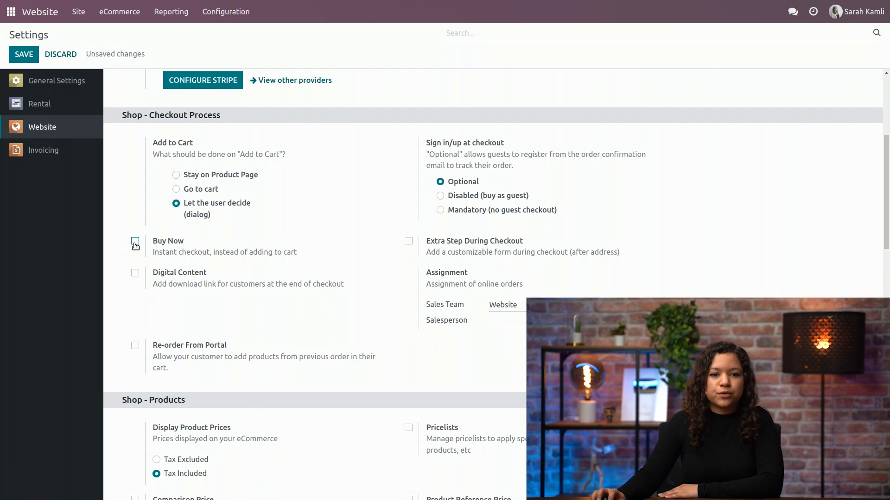
click(134, 241)
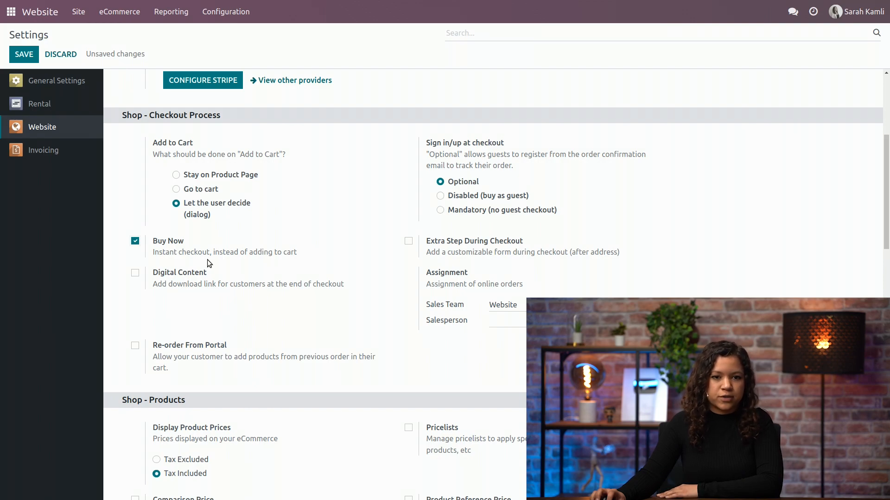
mouse_move(173, 269)
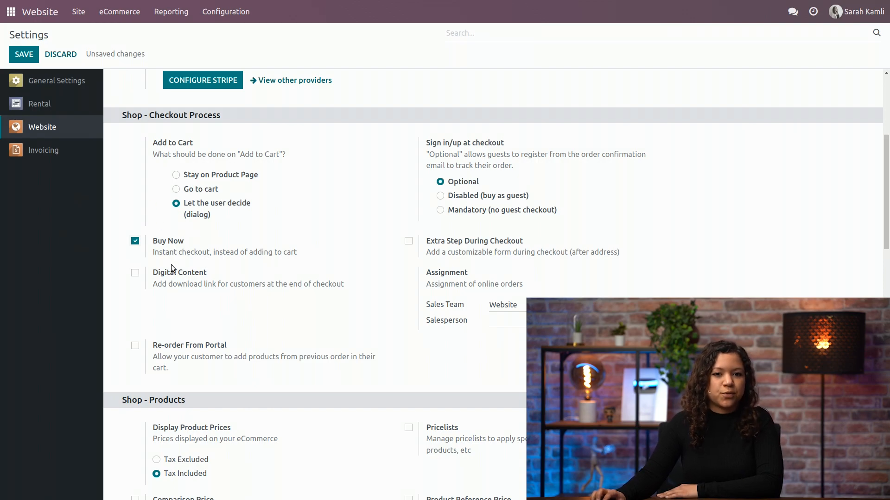
Step: Enable the Extra Step During Checkout option, revealing its form configuration link
scroll(down, 3)
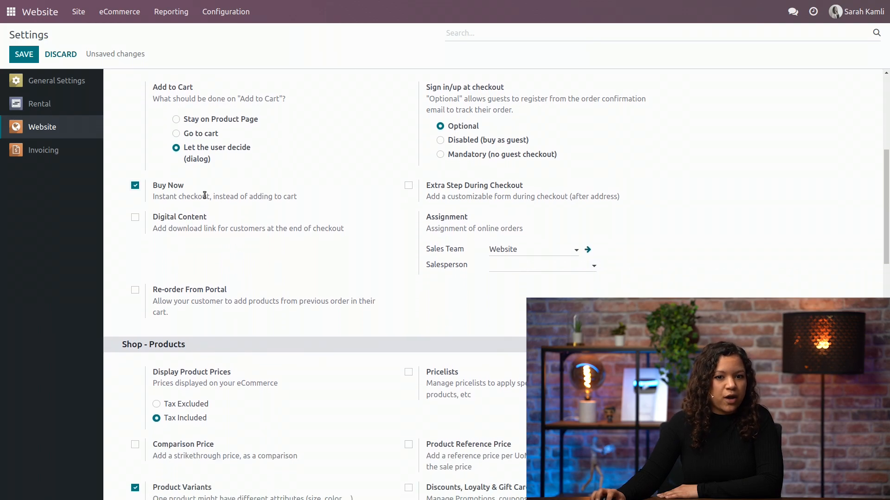
mouse_move(188, 228)
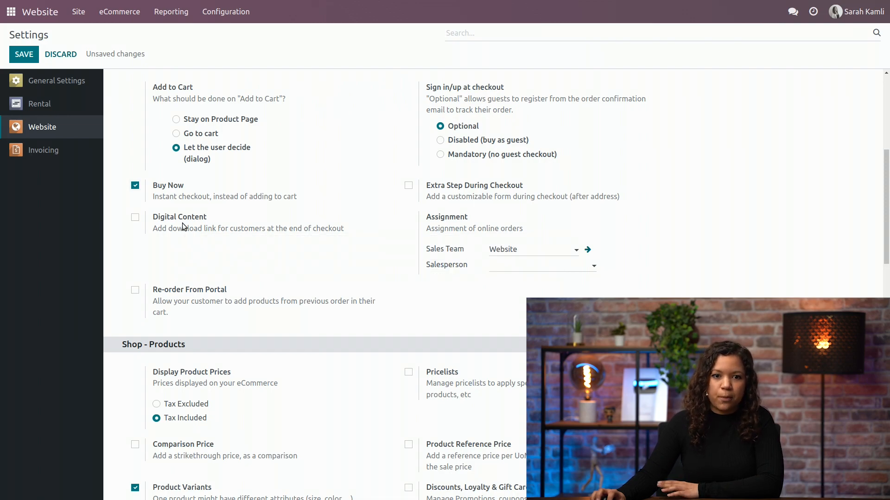
mouse_move(179, 217)
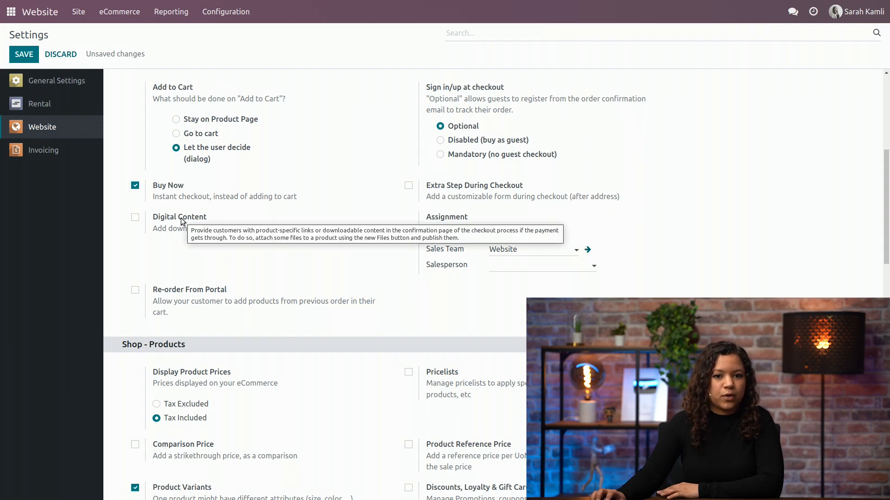
mouse_move(178, 217)
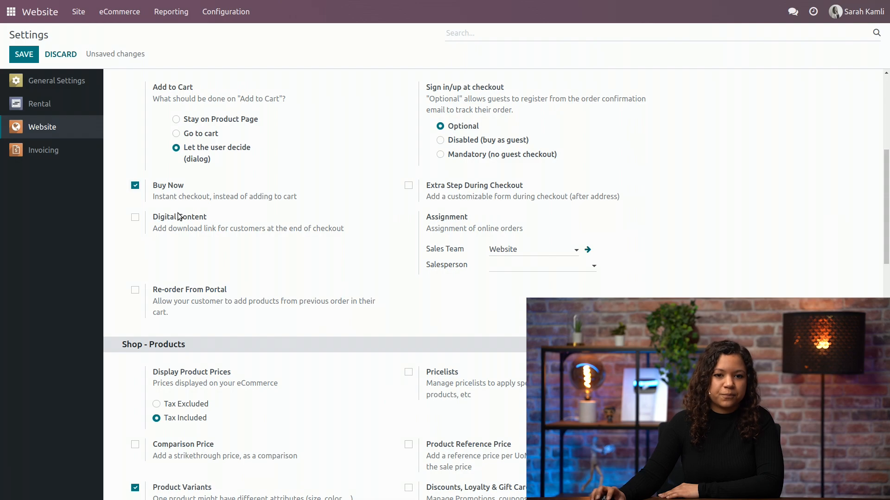
mouse_move(517, 165)
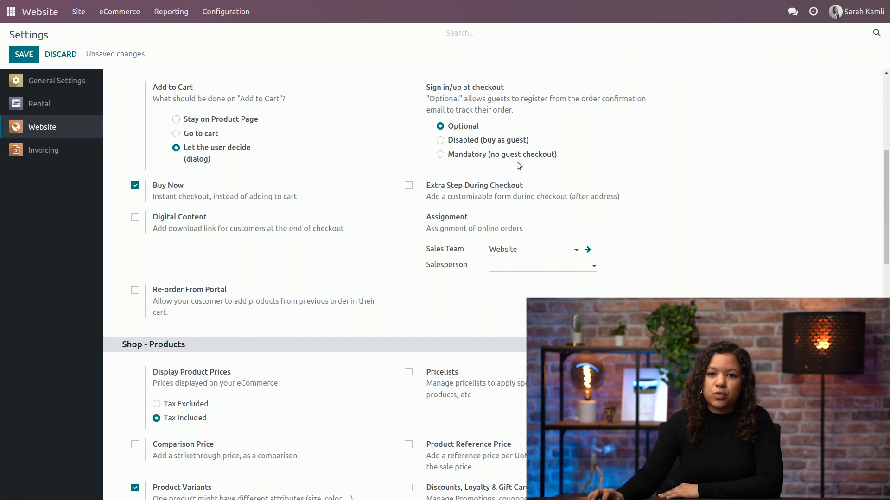
mouse_move(431, 198)
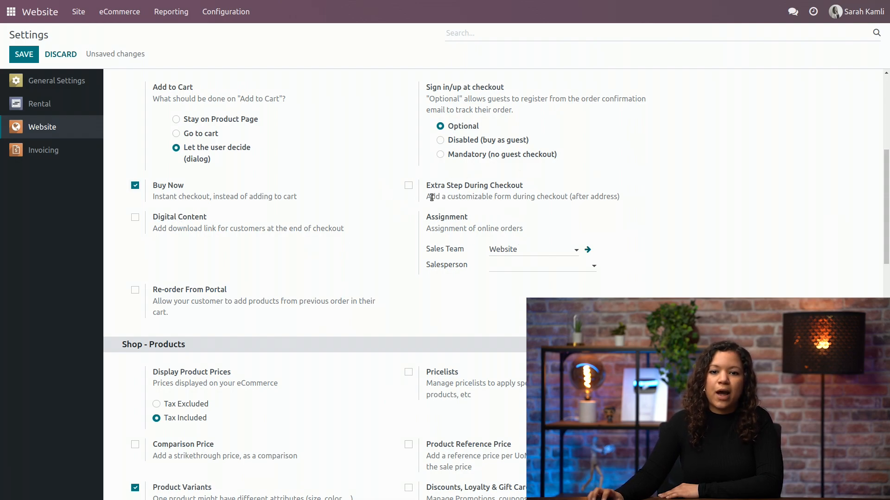
mouse_move(422, 191)
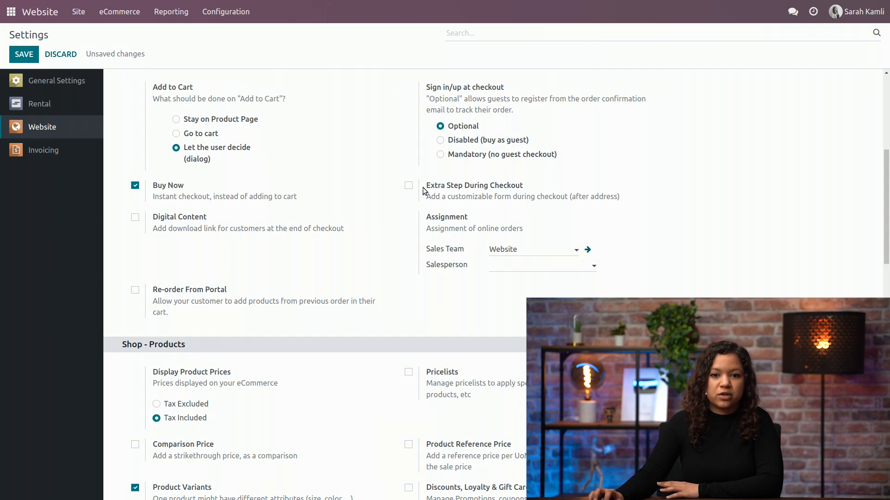
click(408, 185)
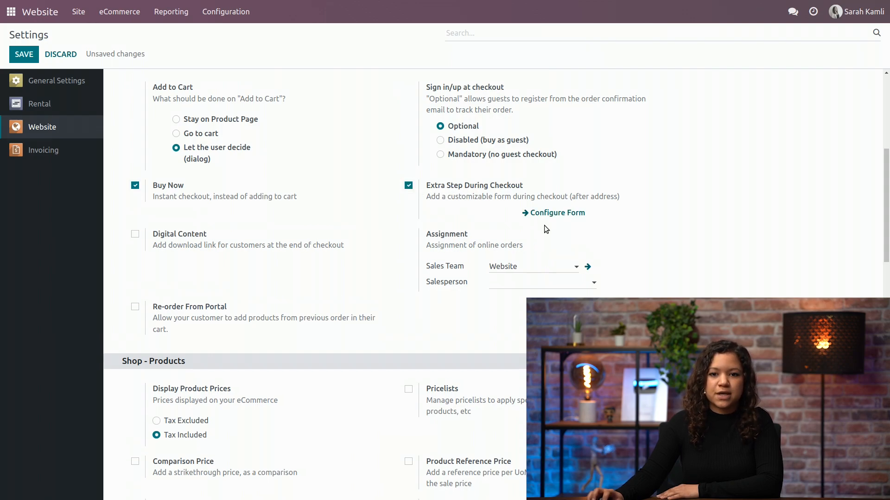
mouse_move(446, 233)
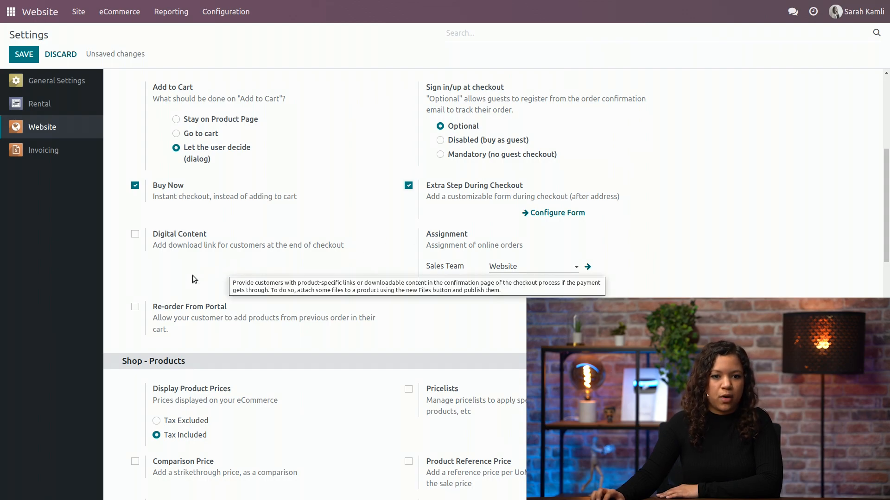
Step: Leave Re-order From Portal disabled after toggling it, and save the Website settings
scroll(down, 3)
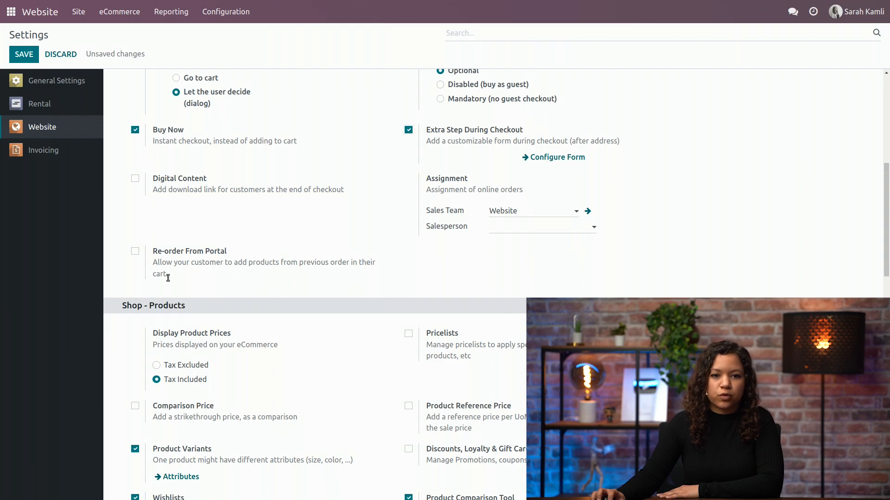
click(134, 252)
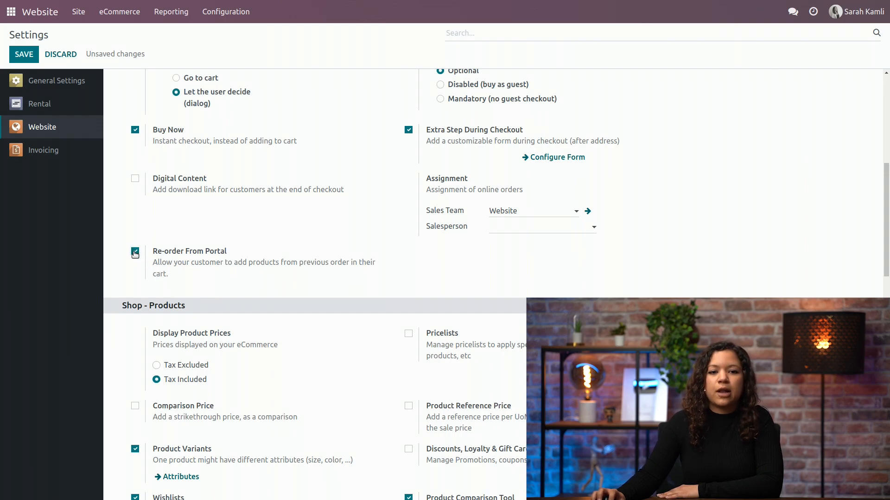
click(134, 251)
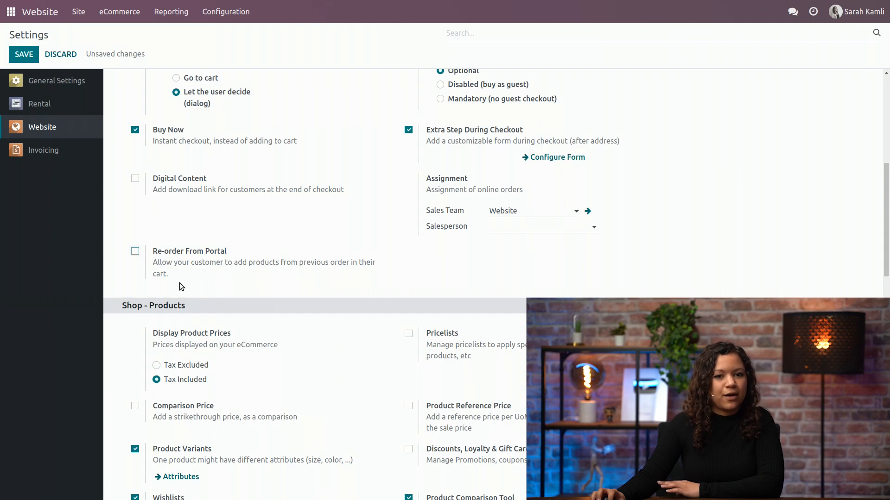
scroll(up, 3)
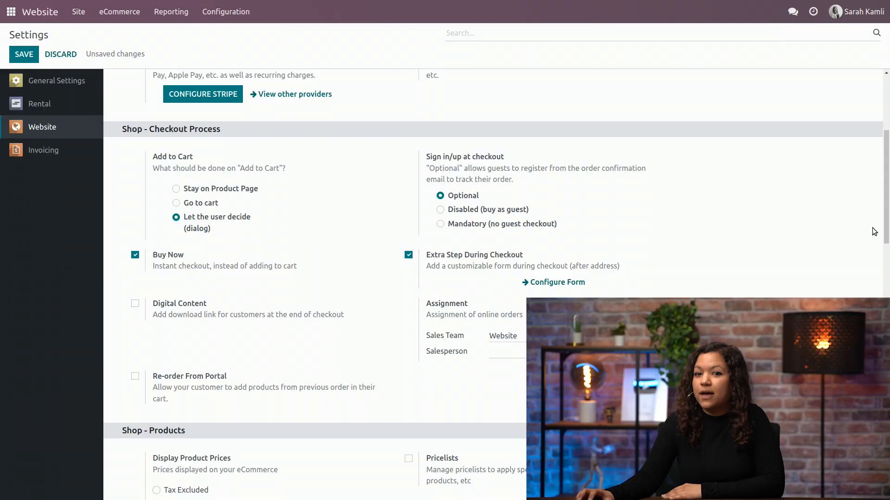
mouse_move(247, 119)
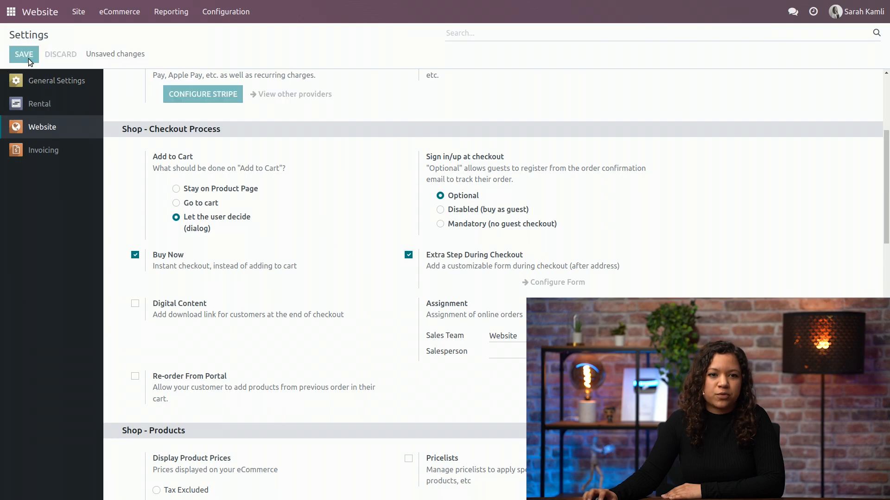
click(24, 54)
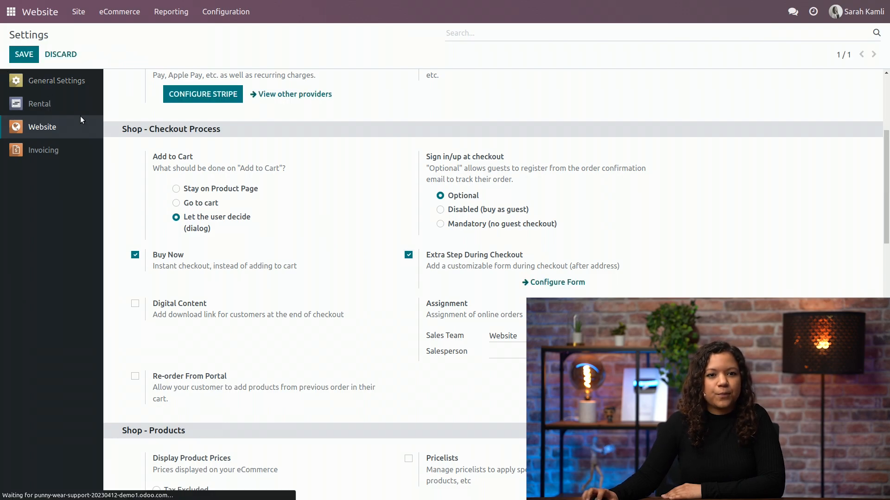
Step: Go to the live website and reach the Sharkasm t-shirt product page
scroll(up, 3)
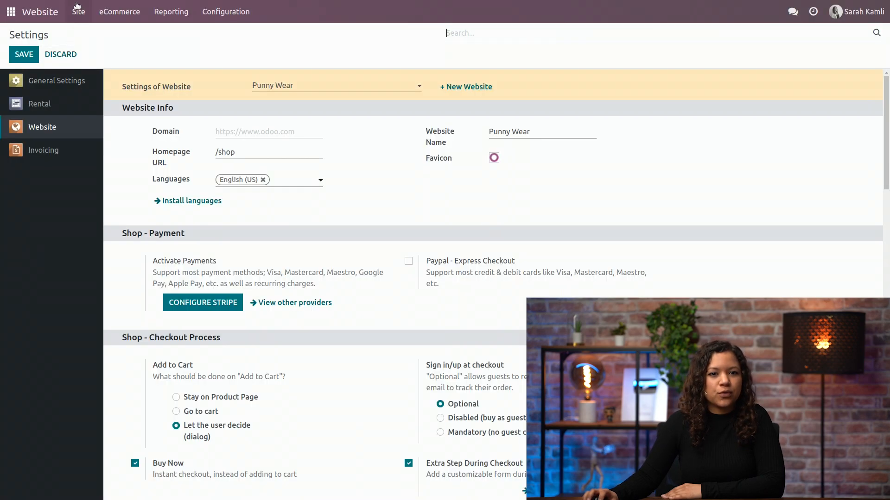
click(78, 12)
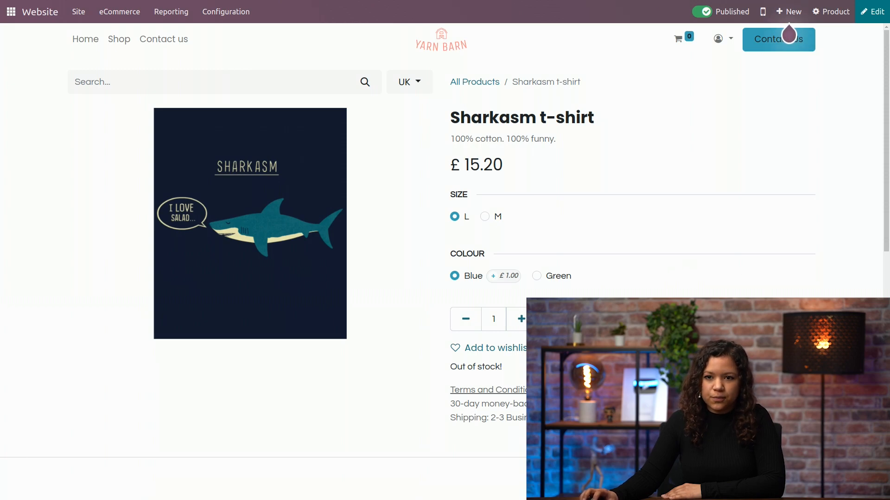
mouse_move(865, 69)
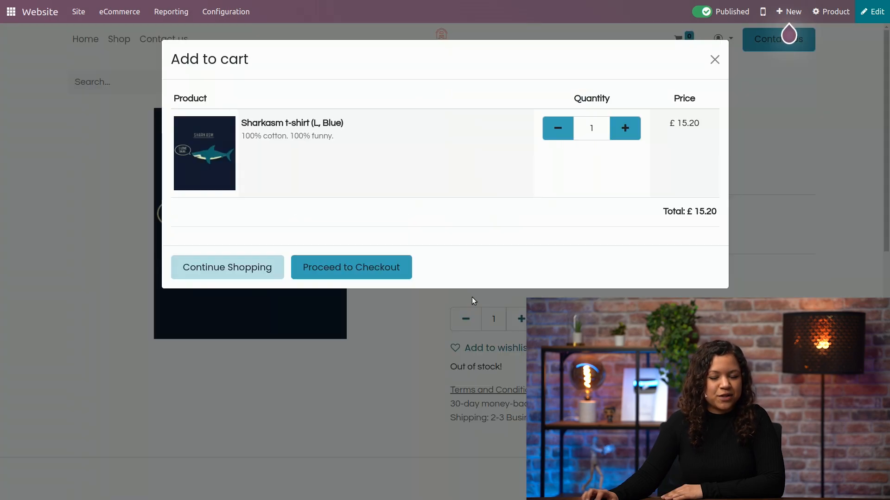
mouse_move(227, 328)
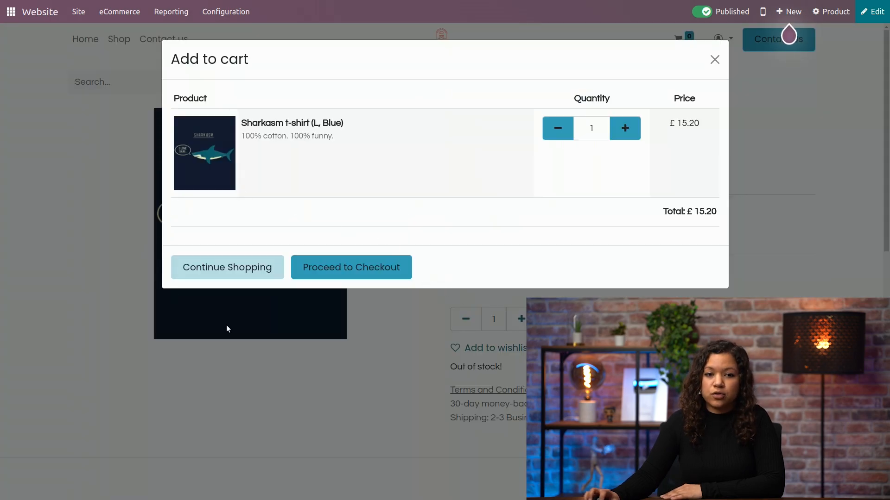
mouse_move(434, 220)
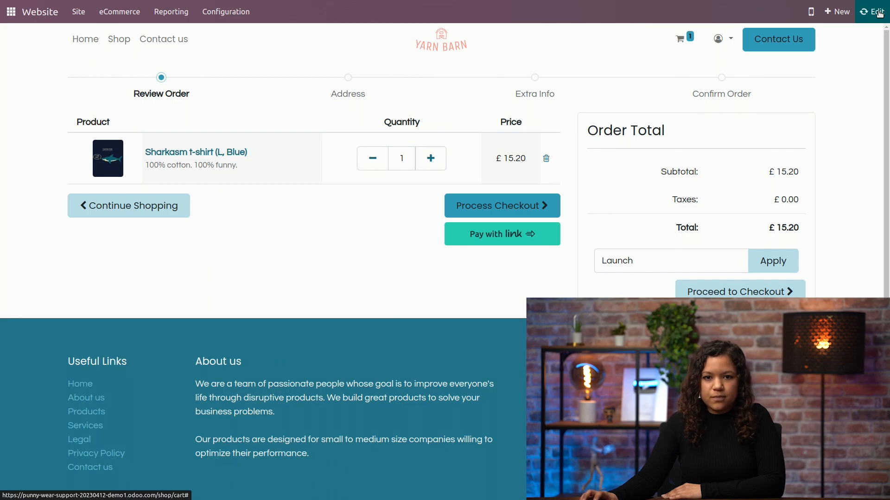
Step: Edit the cart page and relabel the Review Order step starting with 'Gre' (Great choice)
click(875, 11)
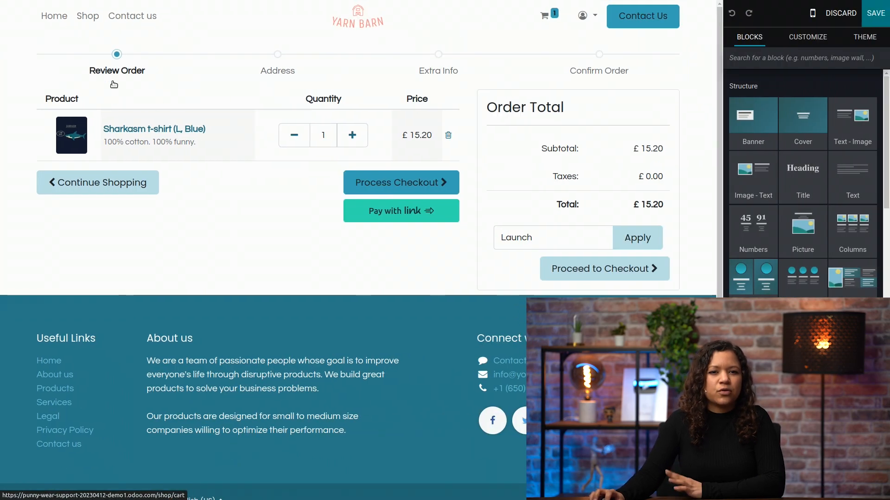
click(808, 37)
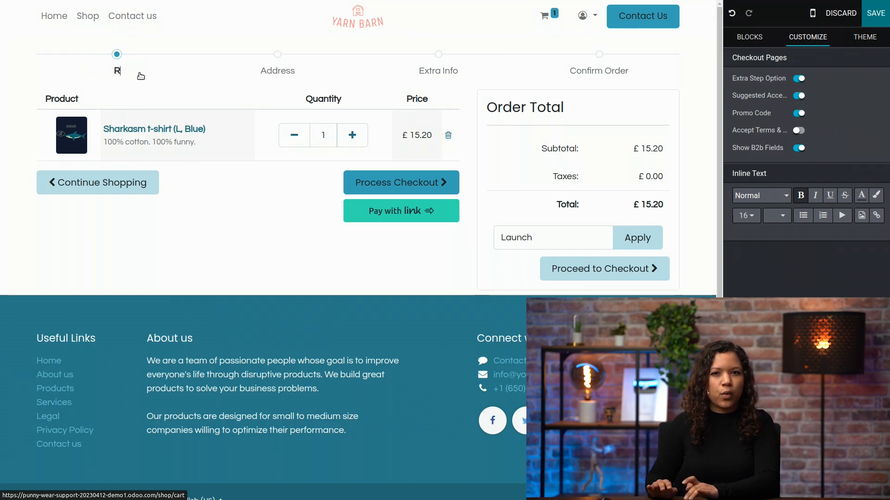
text(Great choice)
click(599, 71)
text(You're almost there)
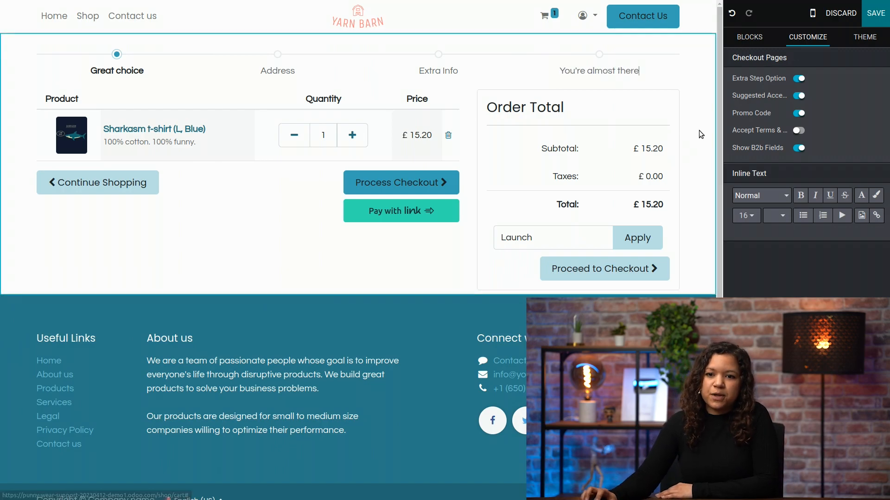
mouse_move(723, 134)
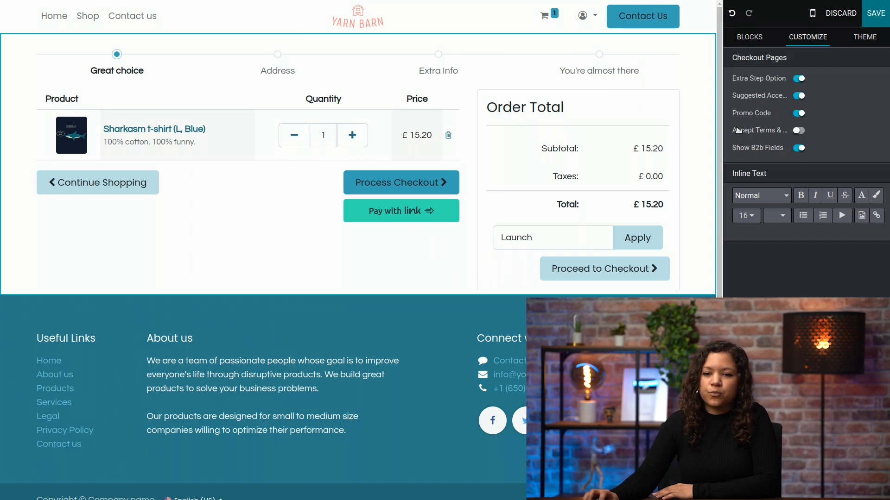
Step: Turn on Accept Terms & Conditions under Checkout Pages and save the website changes
click(798, 129)
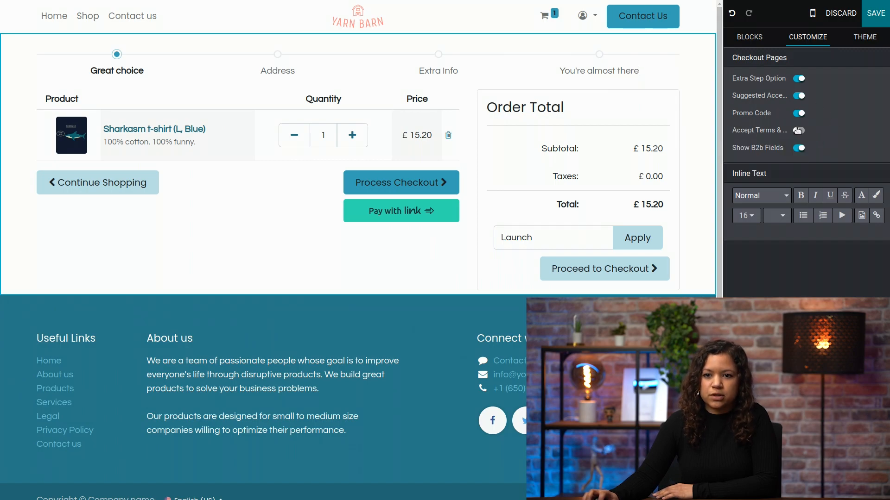
click(798, 129)
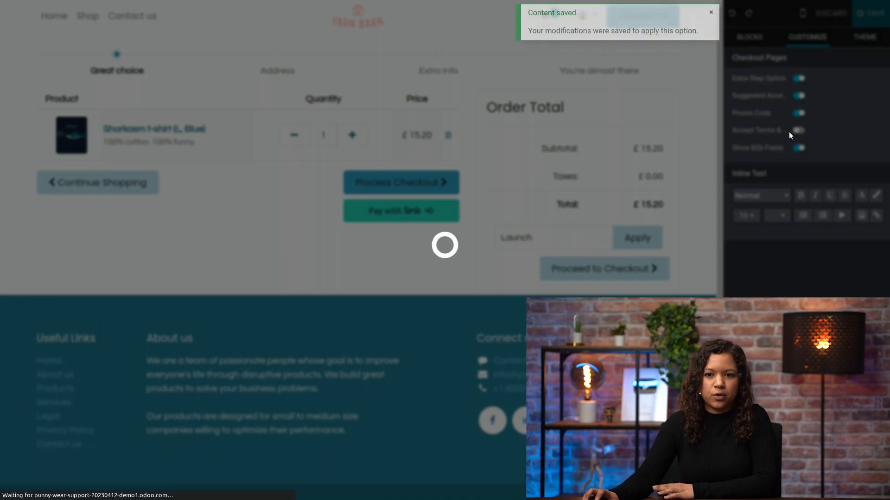
click(401, 210)
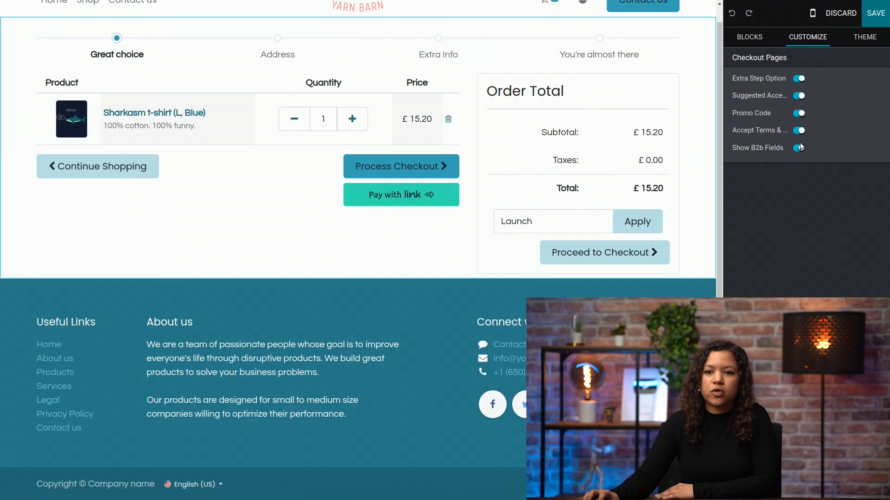
click(799, 148)
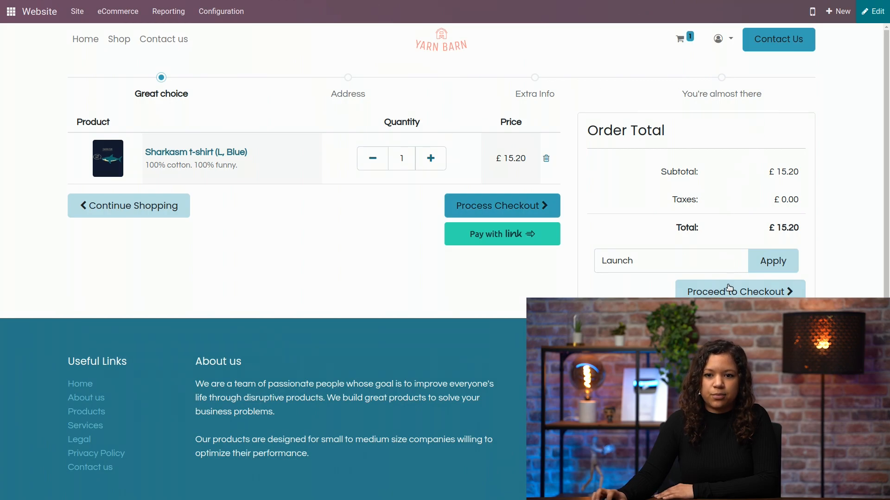
Step: Proceed to checkout and enter phone 123456, Happiness street, Brussels, zip 1234
click(502, 206)
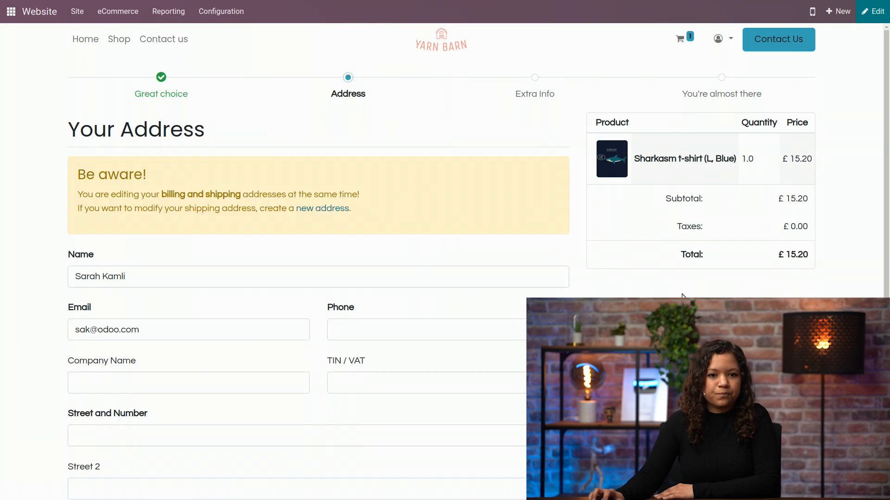
scroll(down, 3)
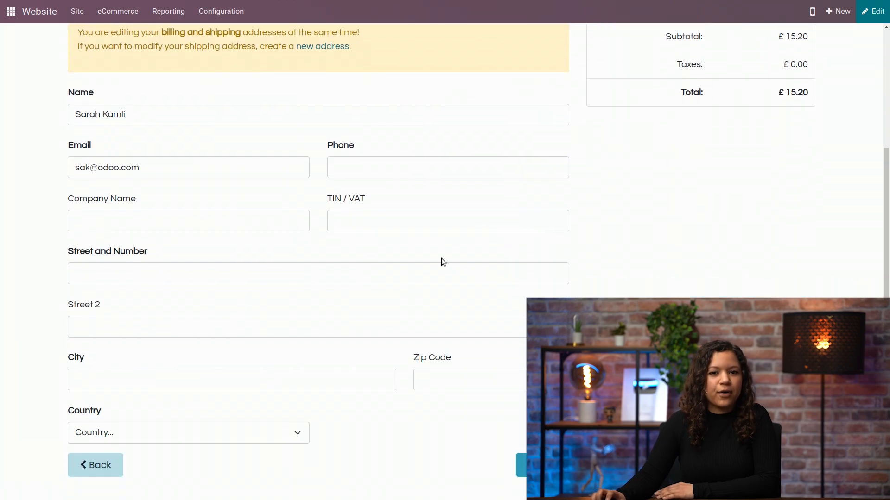
click(447, 167)
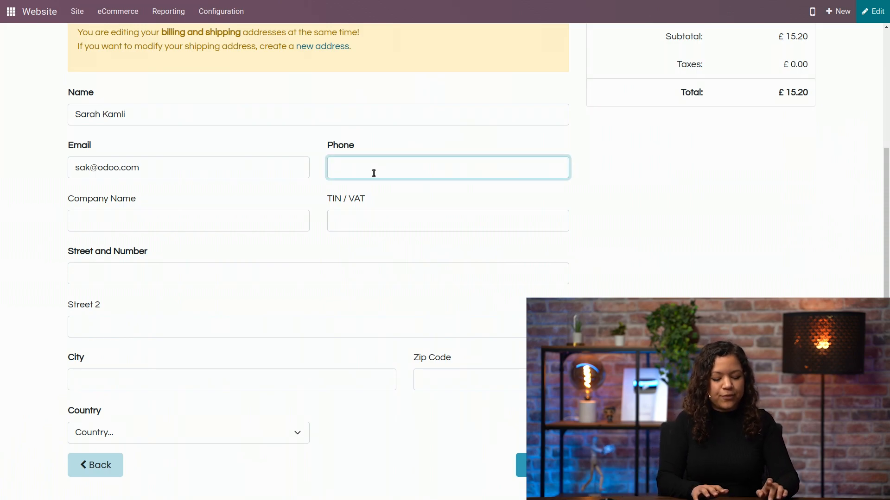
text(123456)
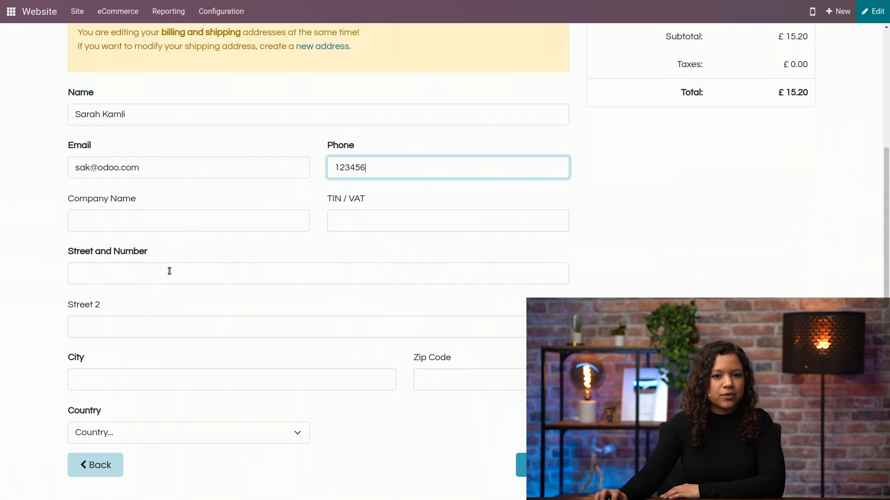
text(Happi)
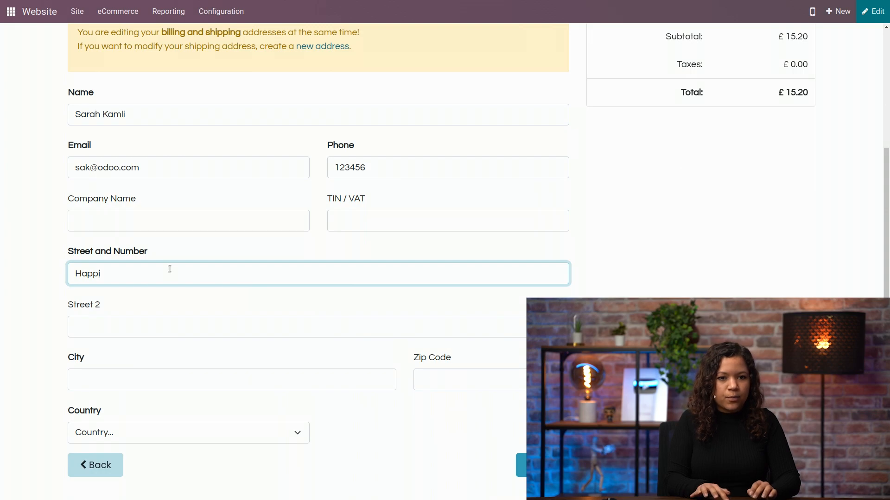
text(ness street 101)
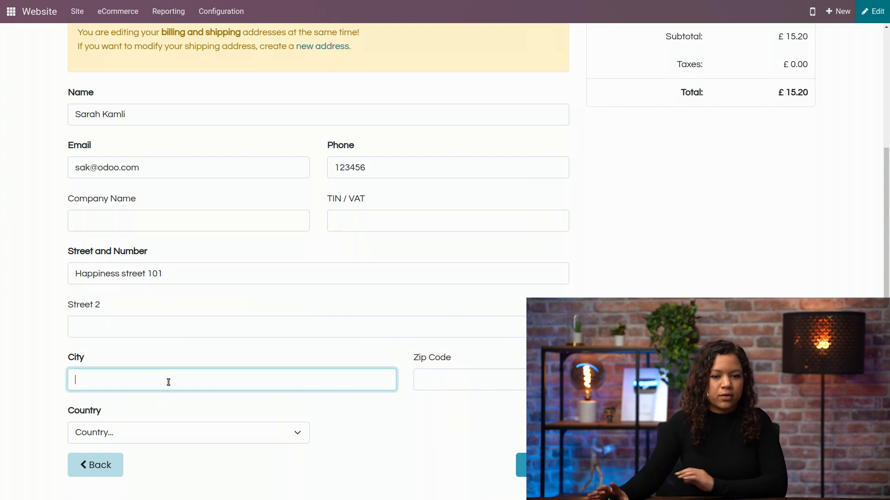
text(Brussels)
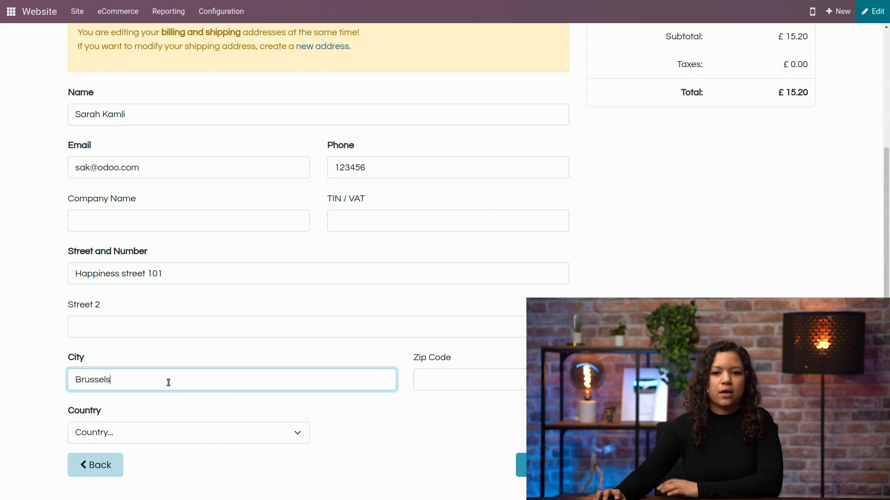
text(1234)
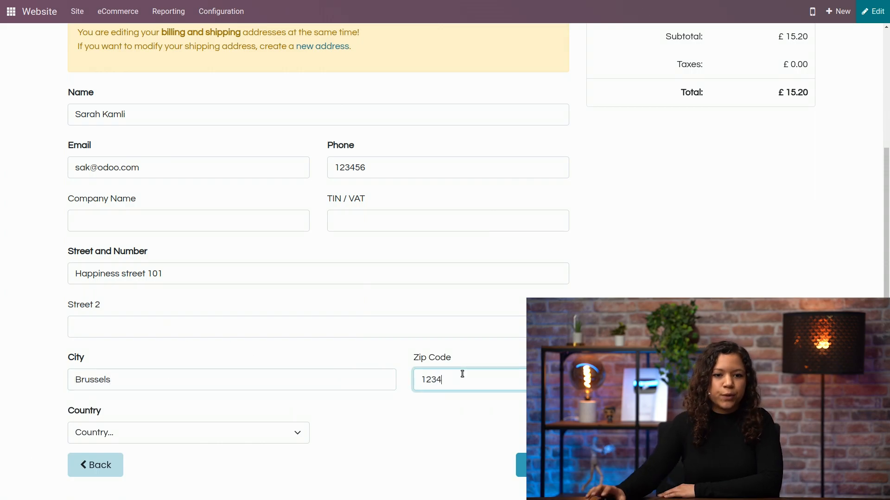
Step: Choose Belgium as the billing address country
click(187, 433)
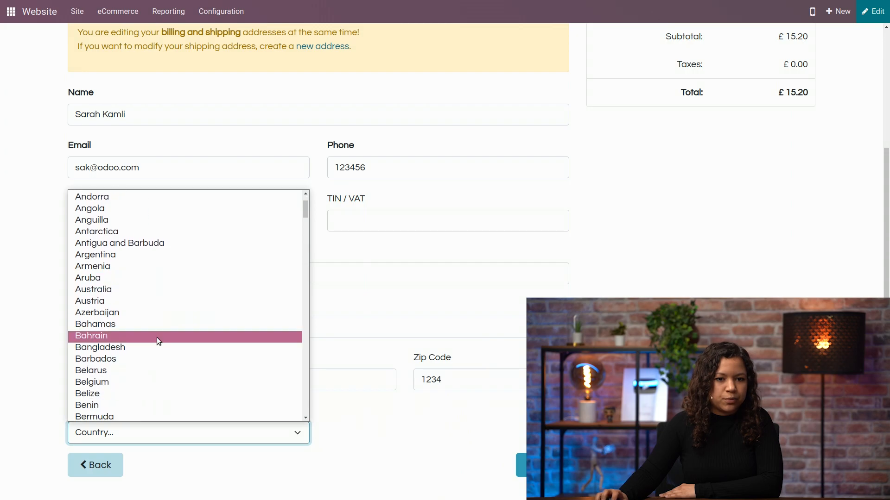
click(92, 382)
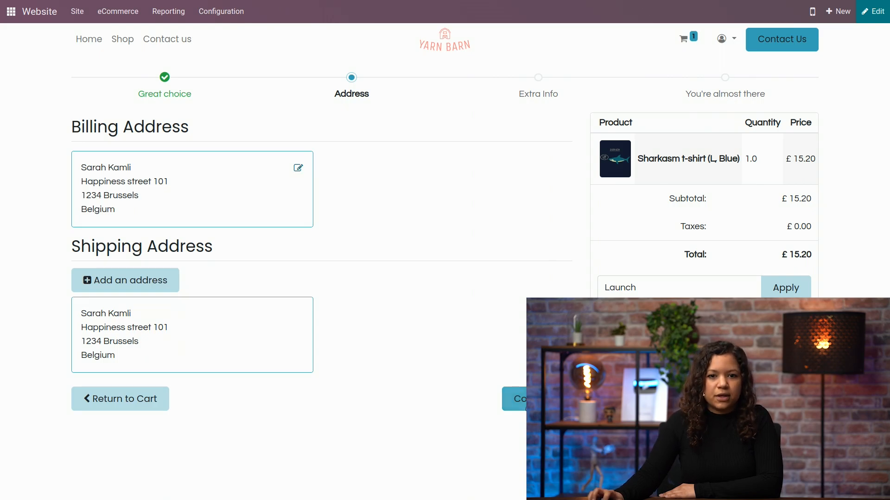
Step: Confirm the address to reach the Extra Info step and start editing that page
click(515, 398)
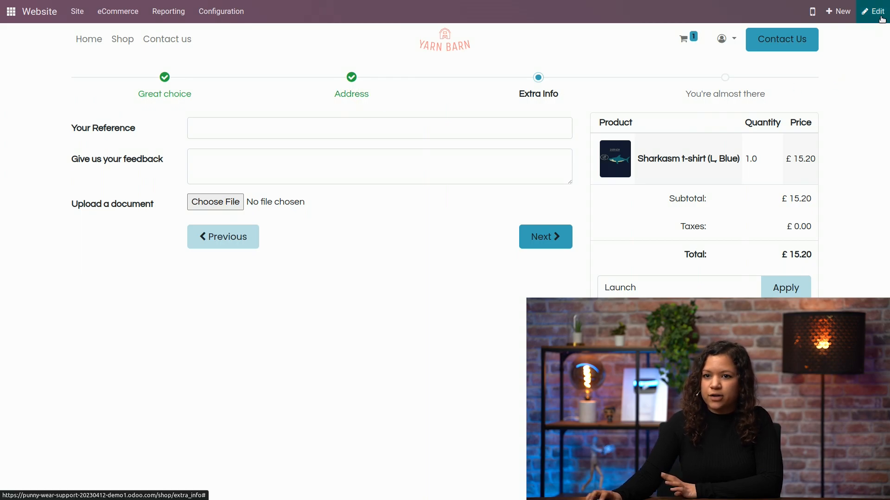
click(876, 11)
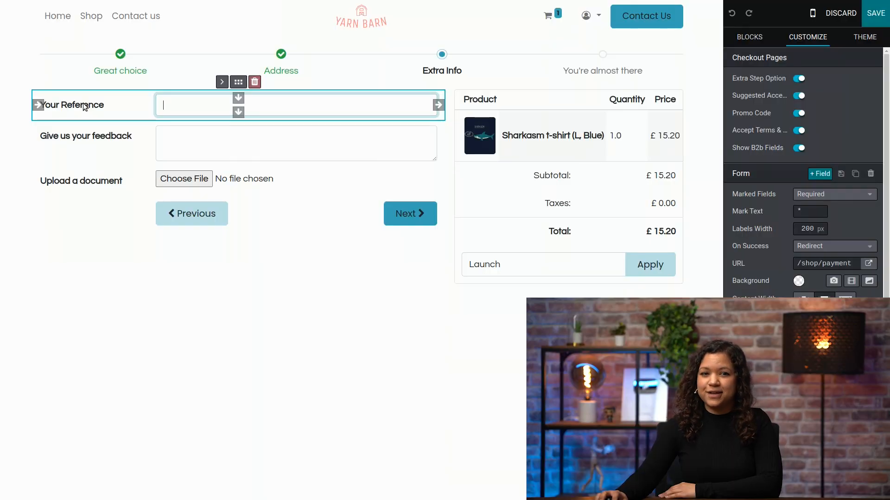
Step: Delete the default reference and feedback fields and add a new Custom Text field
click(254, 82)
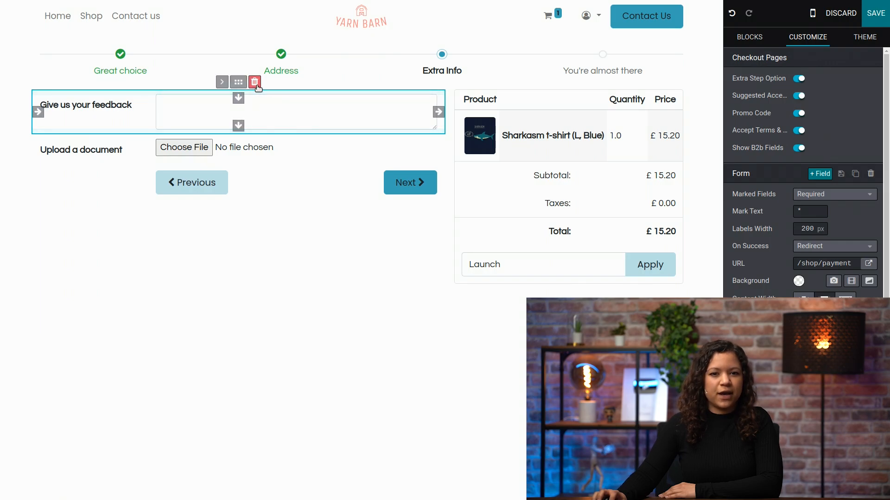
click(255, 82)
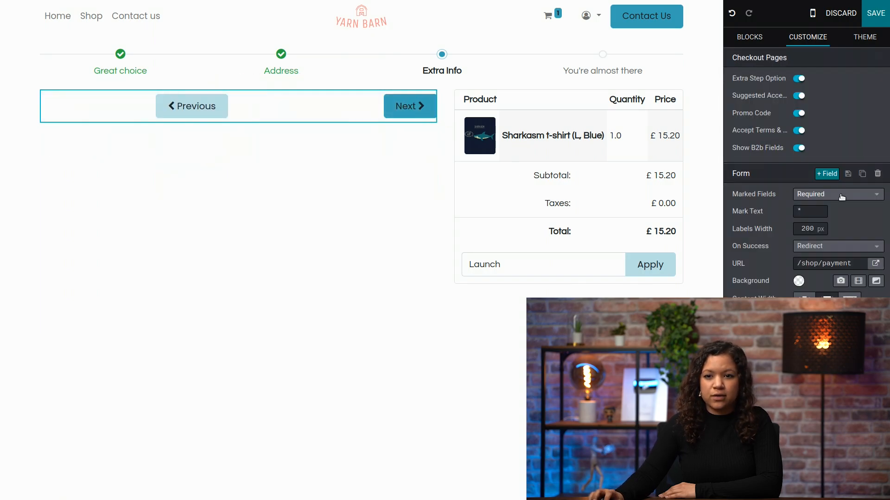
click(826, 173)
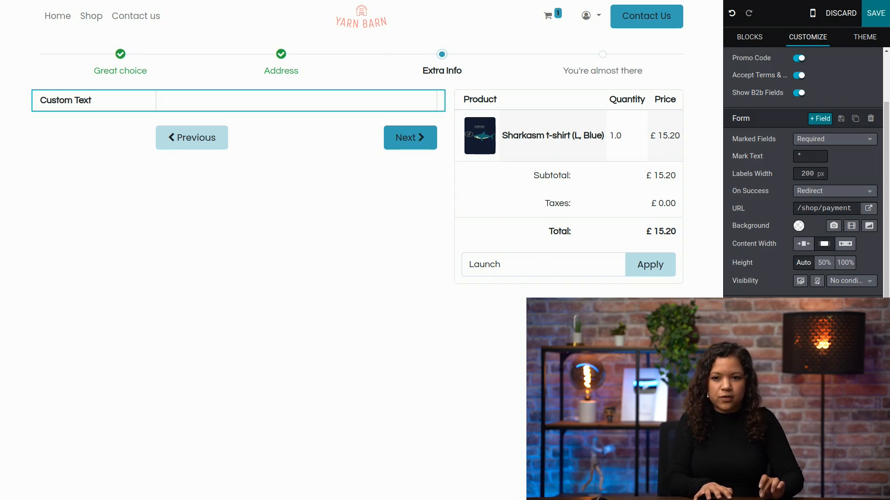
Step: Label the field as a pickup-day question, make it a required Selection of Monday, Tuesday, Friday, and save
text(When are you going to)
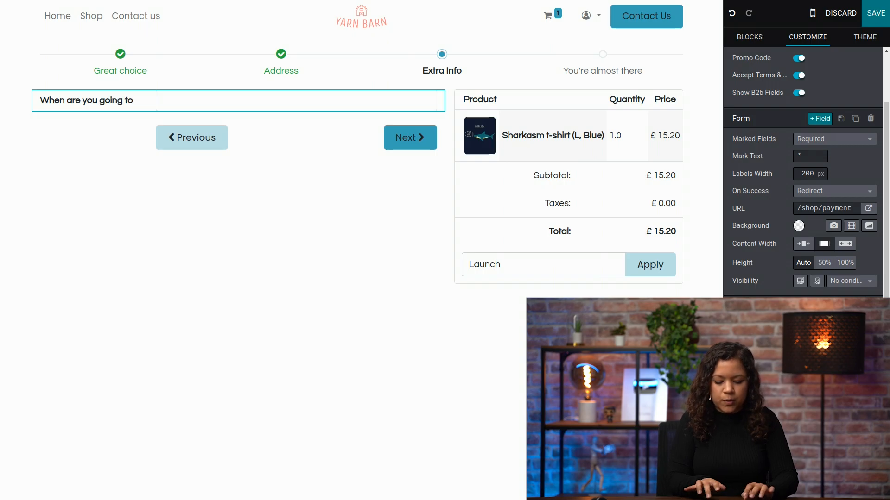
text(pick the pro)
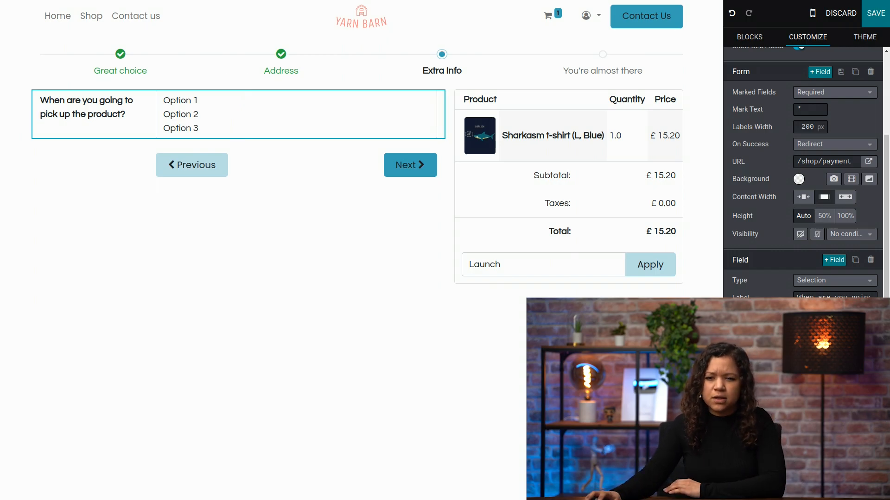
text(Monday)
text(Friday)
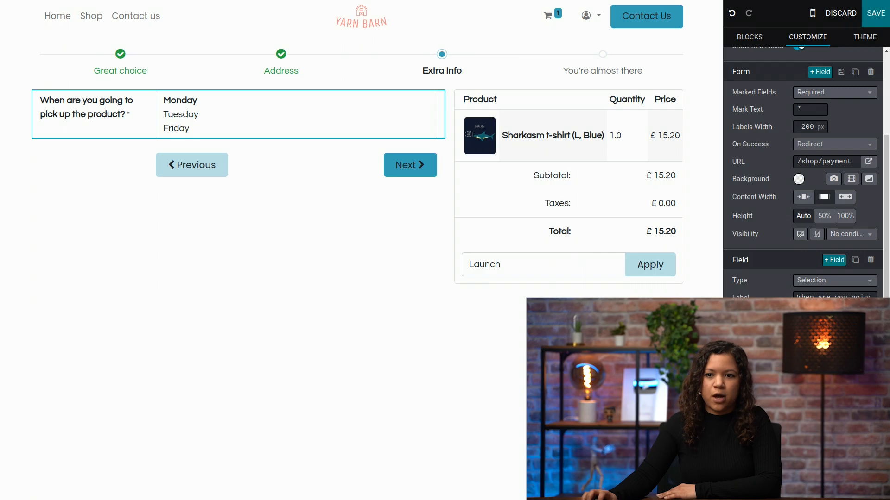
click(749, 37)
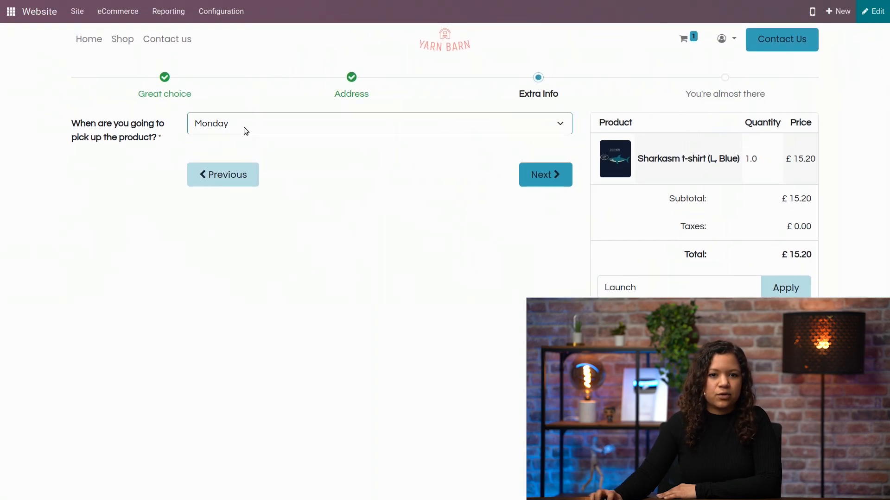
Step: Choose Monday as the pickup day and advance checkout to the payment step
click(379, 124)
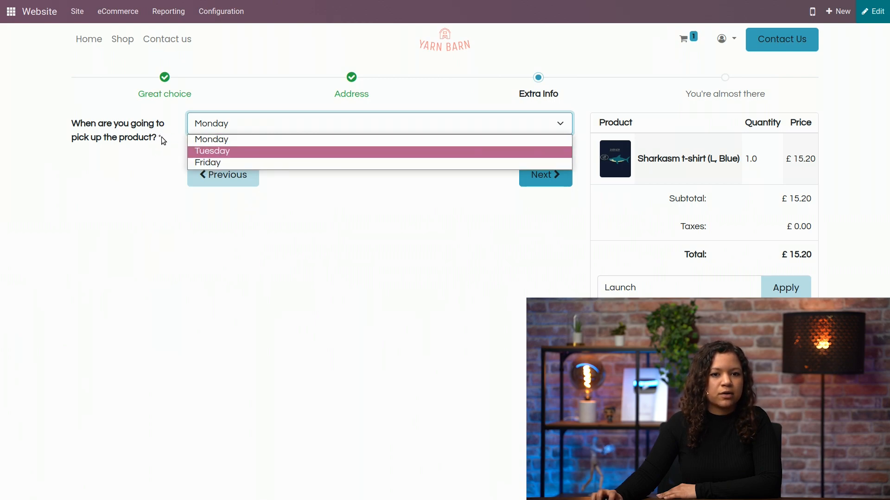
click(211, 140)
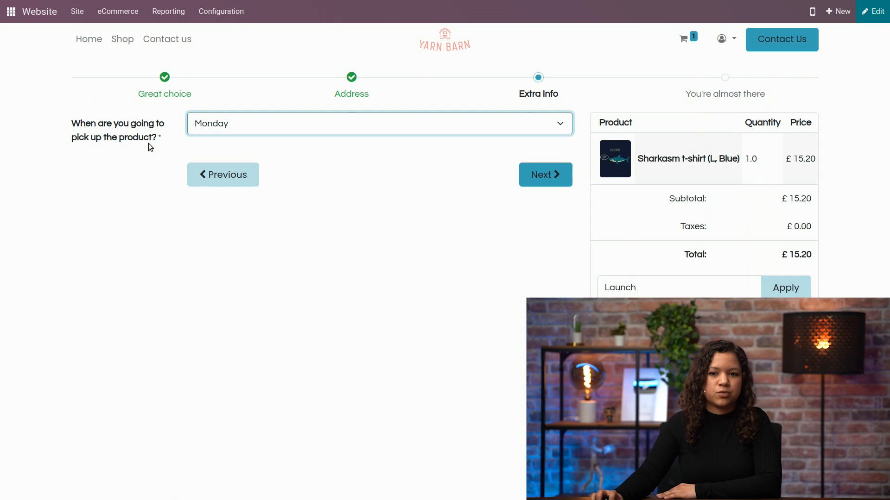
mouse_move(559, 118)
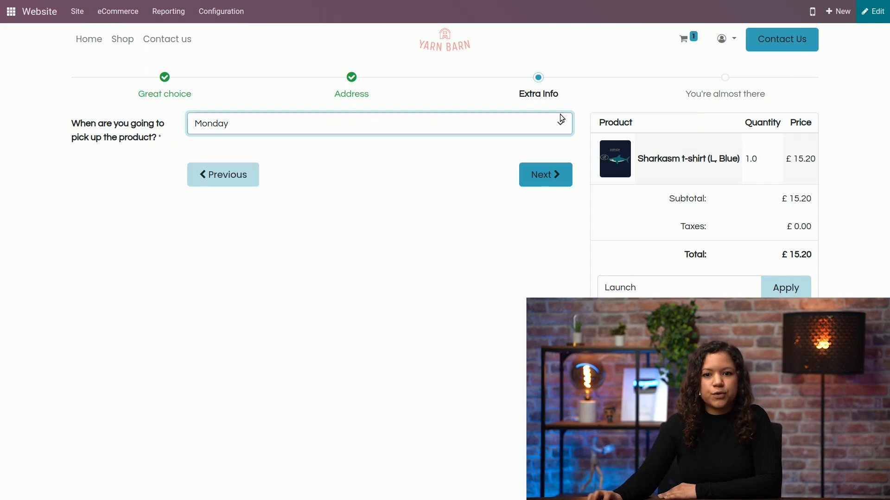
click(544, 174)
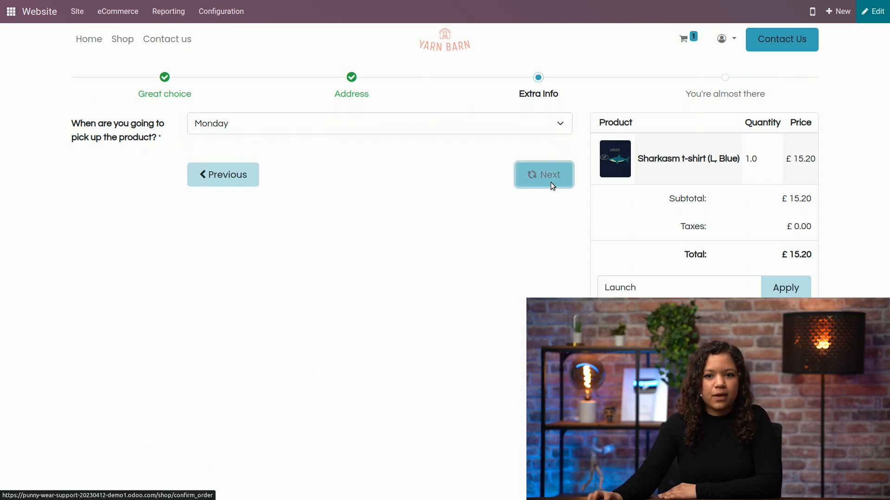
click(543, 174)
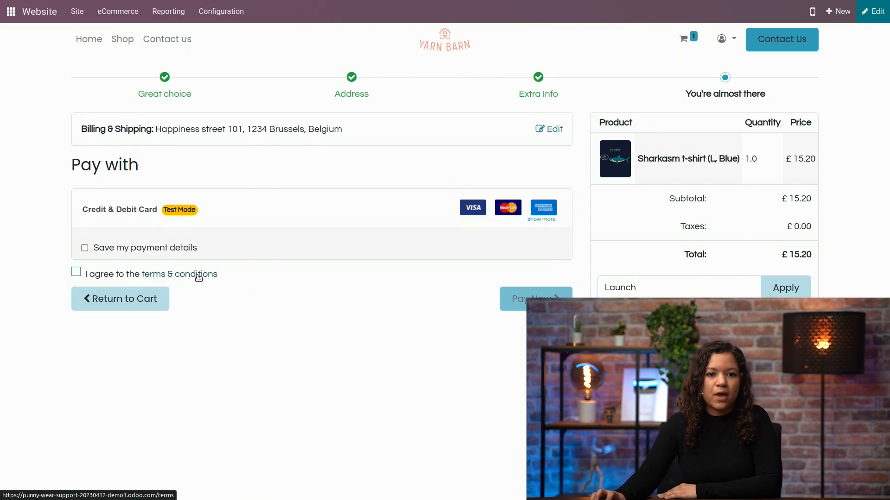
Step: Check the 'I agree to the terms & conditions' box above Pay Now
click(76, 273)
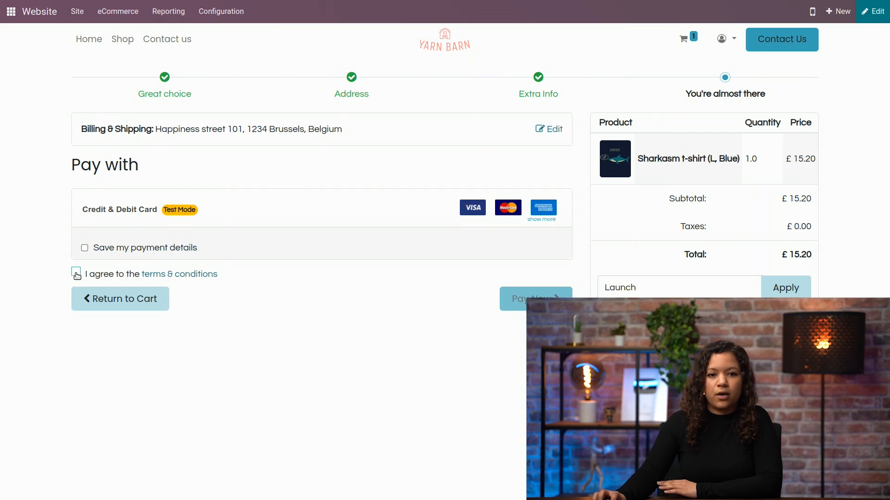
click(75, 272)
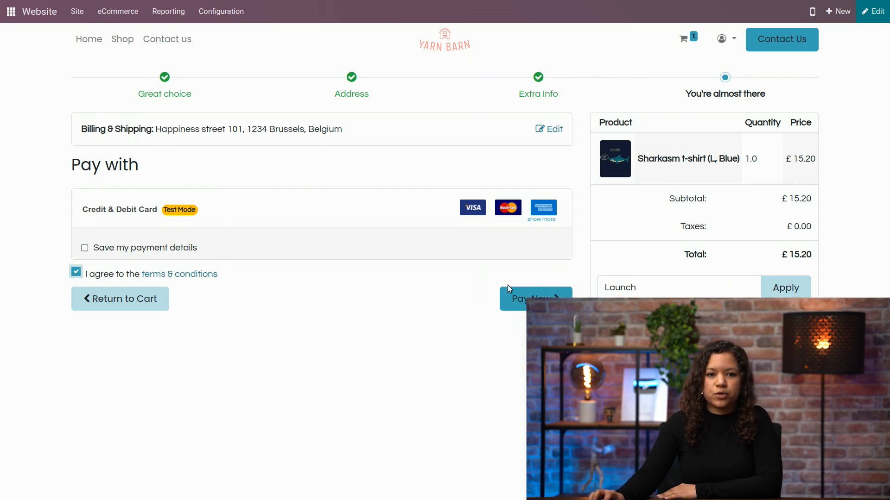
mouse_move(368, 351)
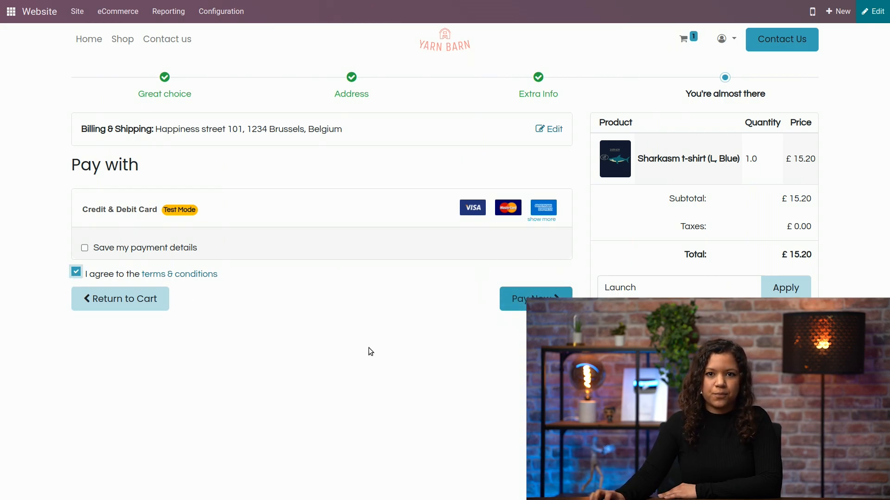